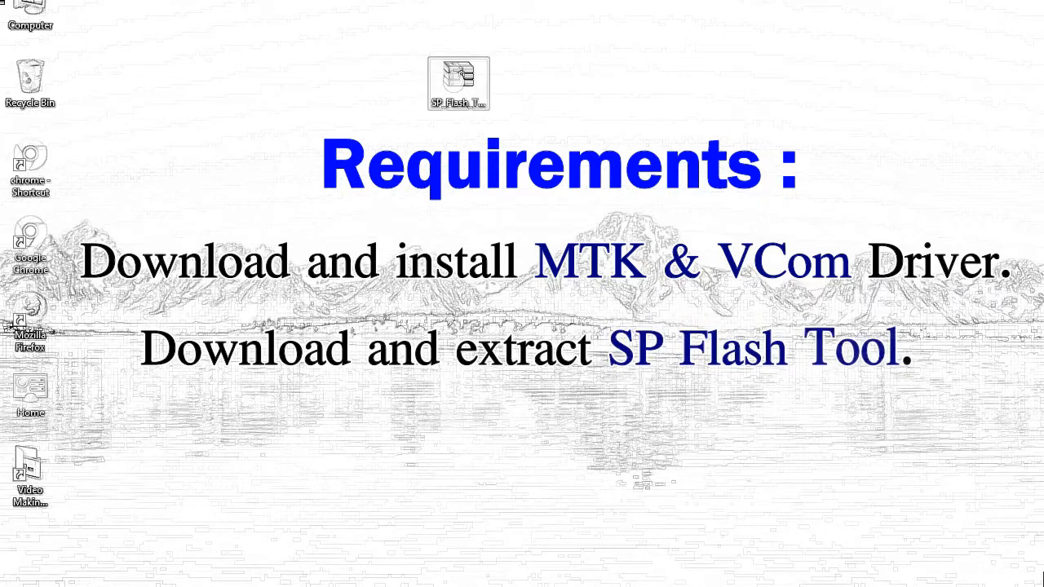
# Extract the SP_Flash_Tool archive on the desktop into its own folder via the context menu.
pyautogui.rightClick(456, 82)
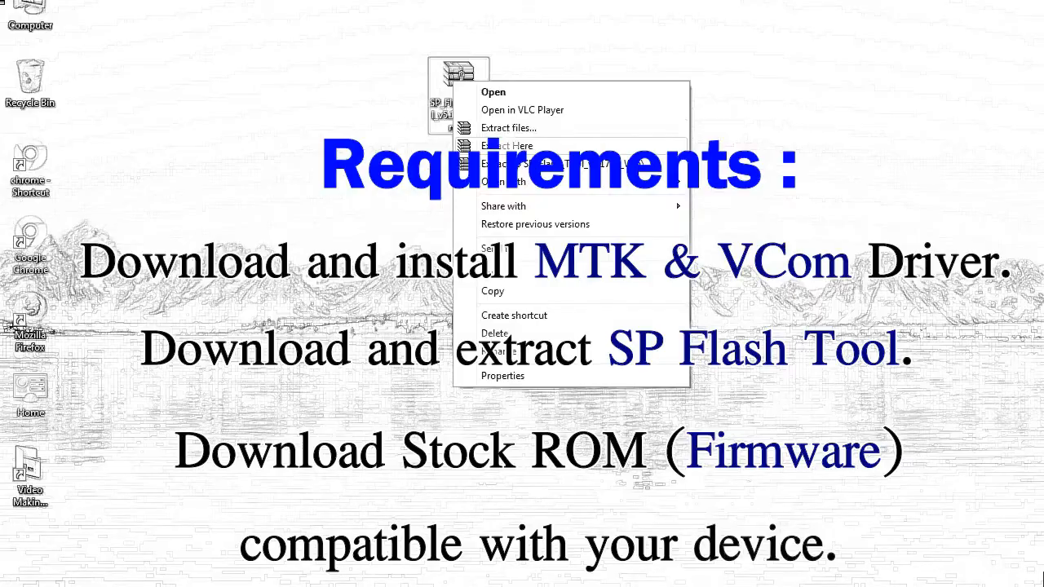
pyautogui.click(506, 145)
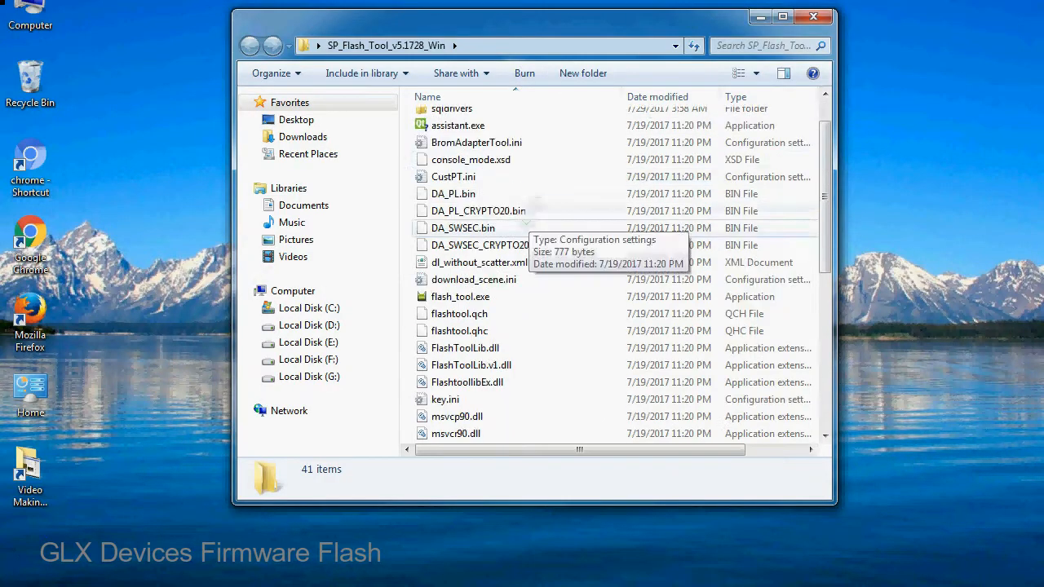
# Run flash_tool.exe from the SP_Flash_Tool_v5.1728_Win folder to start Smart Phone Flash Tool.
pyautogui.click(479, 248)
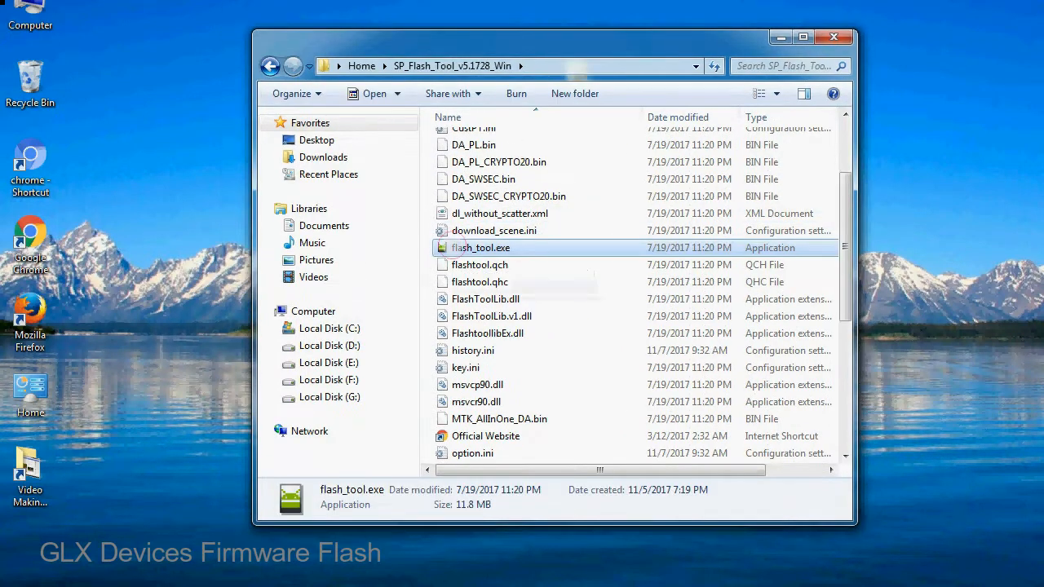
pyautogui.rightClick(479, 248)
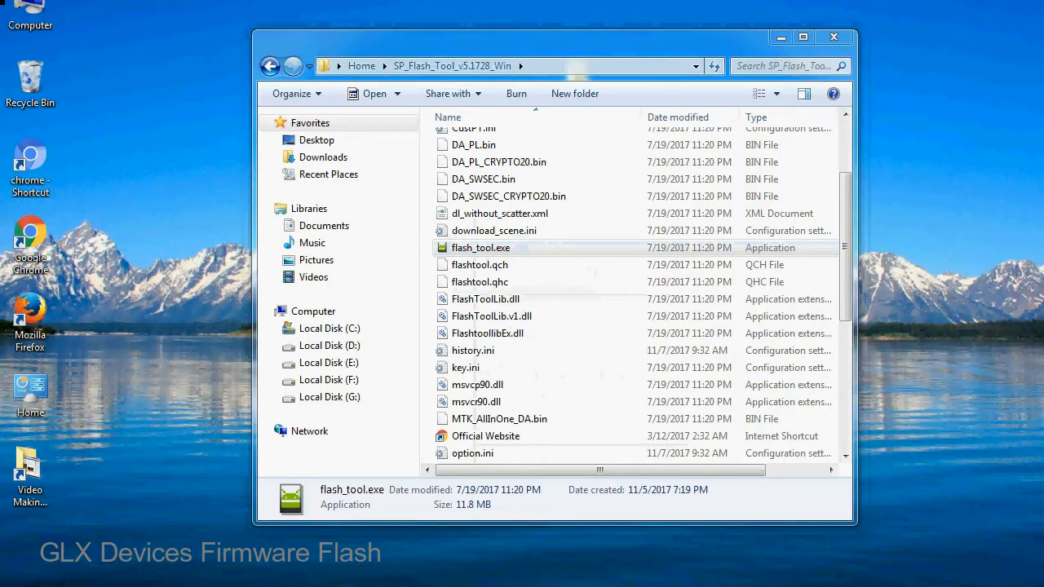
pyautogui.doubleClick(480, 248)
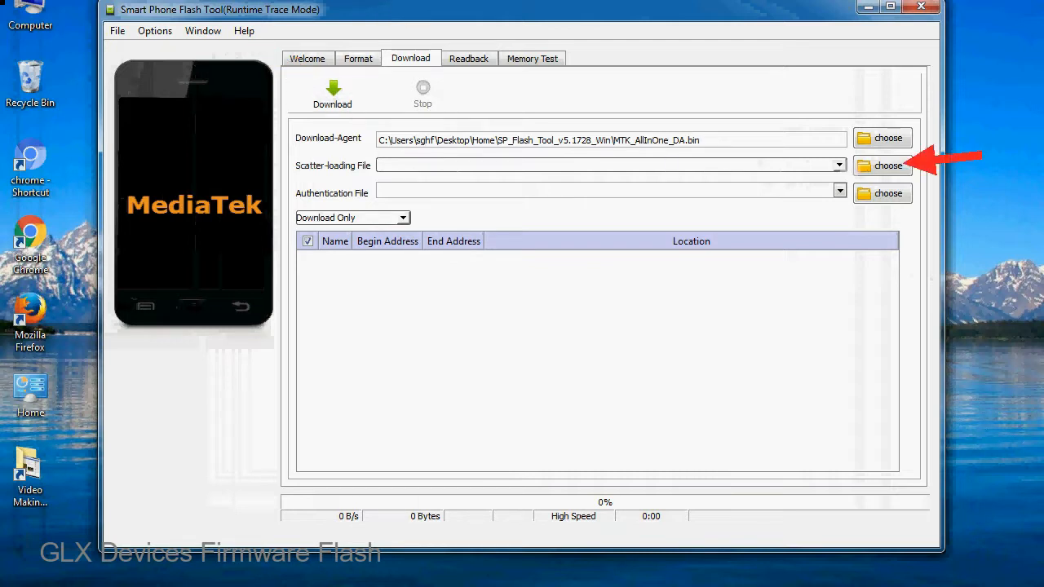
# Load MT6XXX_Android_scatter.txt from the Firmware folder, filling the MT6582 partition list.
pyautogui.click(887, 167)
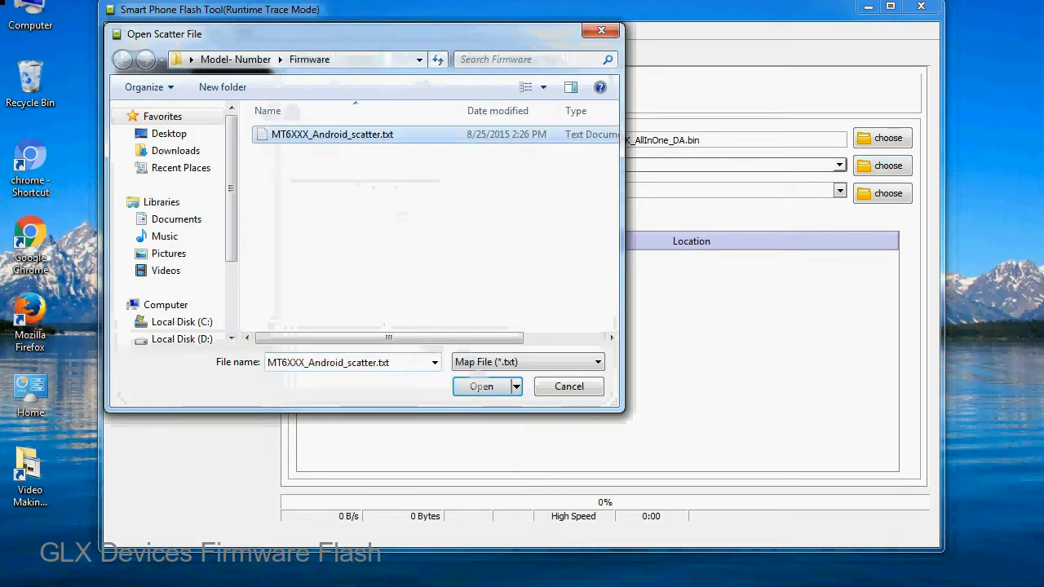
pyautogui.click(479, 385)
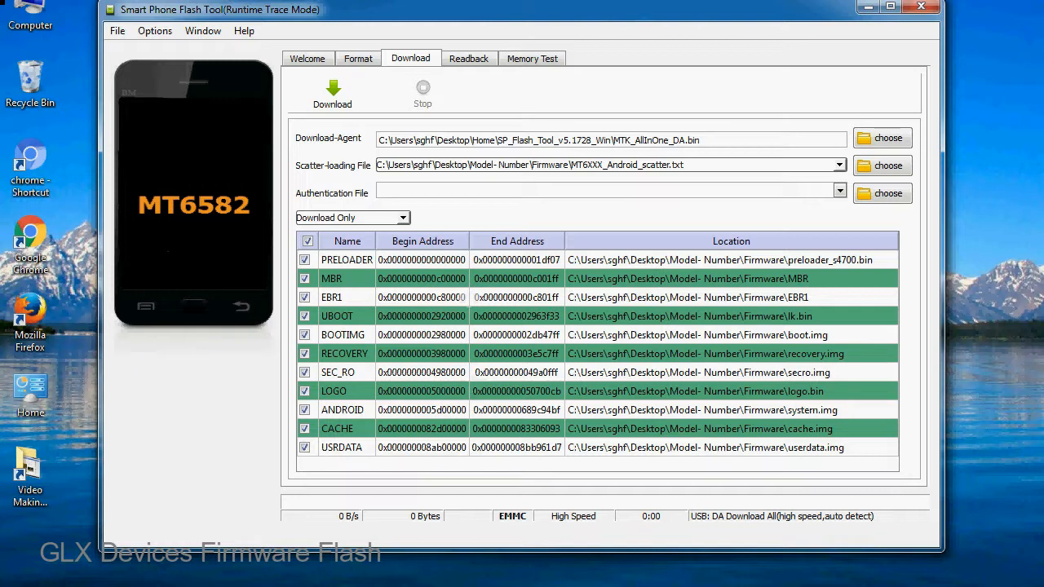
pyautogui.click(333, 91)
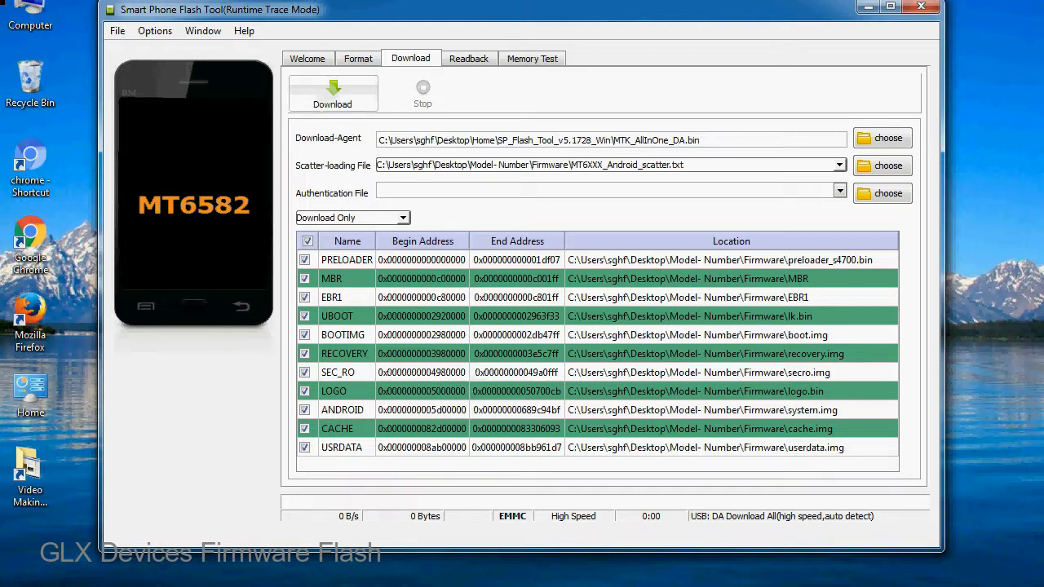
# Start the Download so firmware flashes to the connected phone, progress reaching about 52%.
pyautogui.click(333, 92)
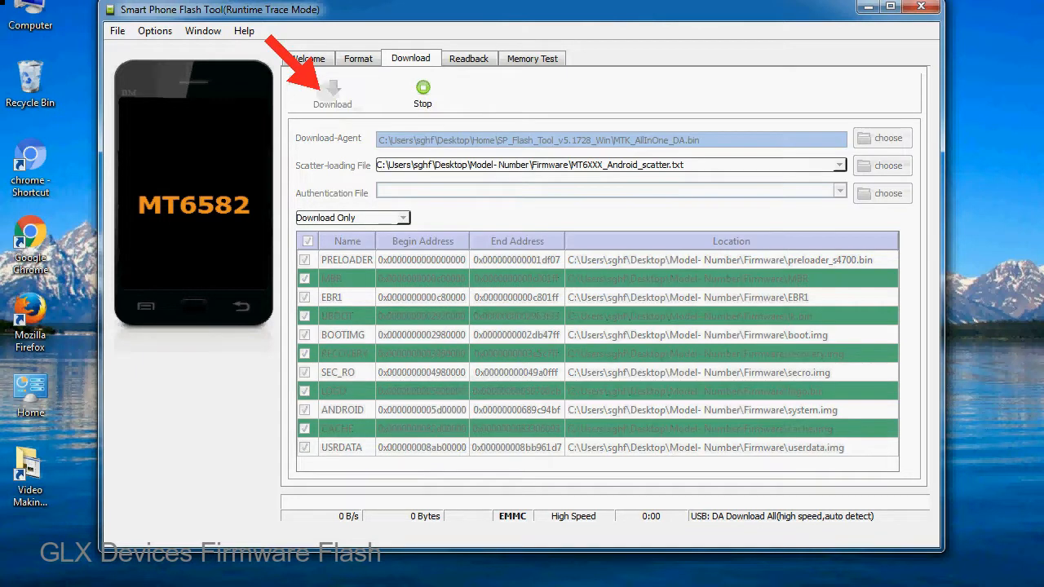
pyautogui.click(333, 91)
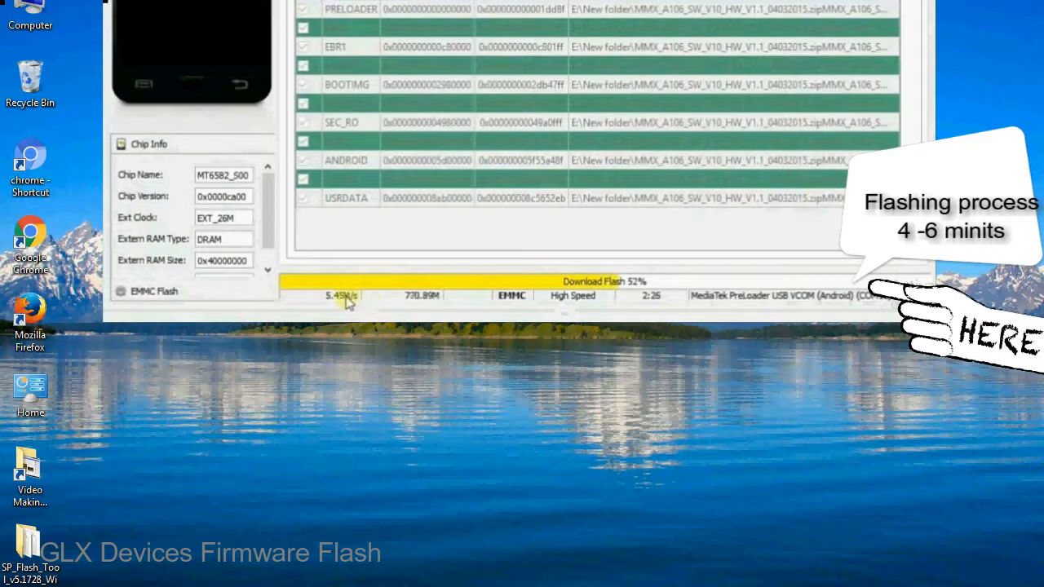
pyautogui.moveTo(610, 306)
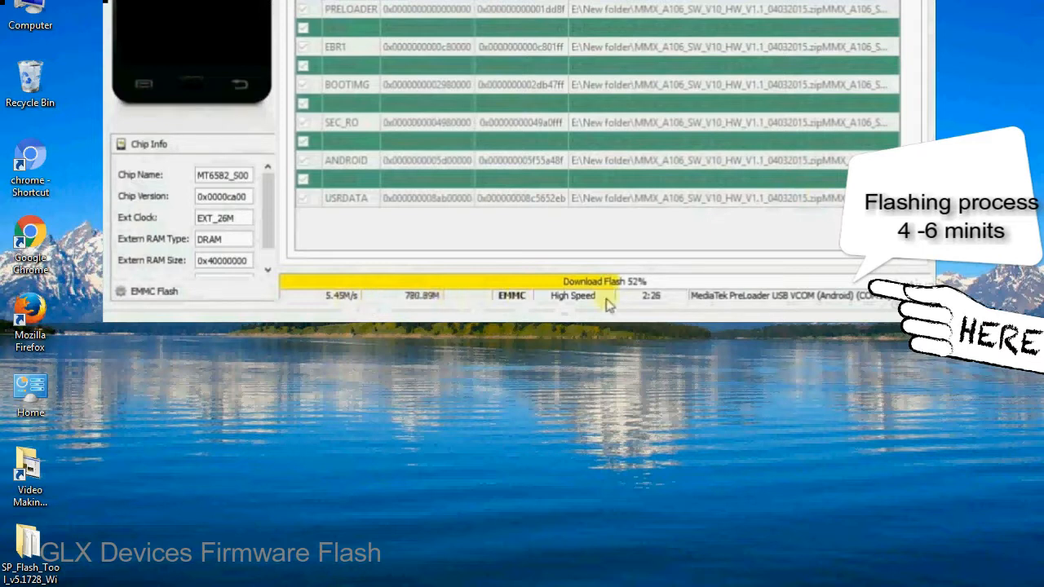